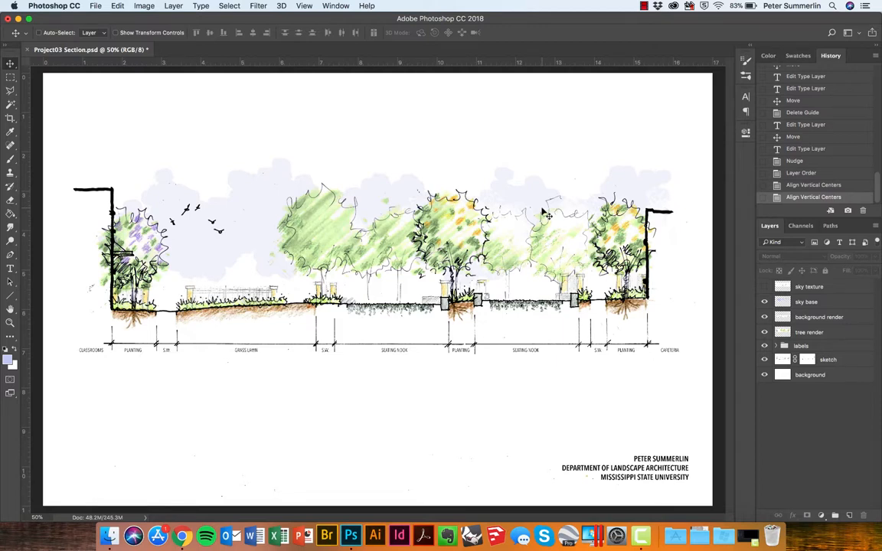
{"action": "mouse_move", "coordinate": [521, 224]}
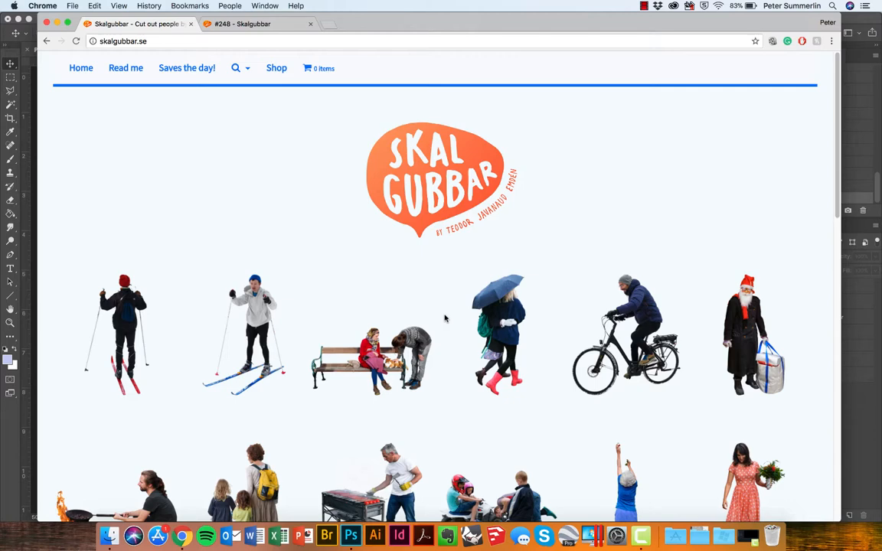
{"action": "mouse_move", "coordinate": [497, 333]}
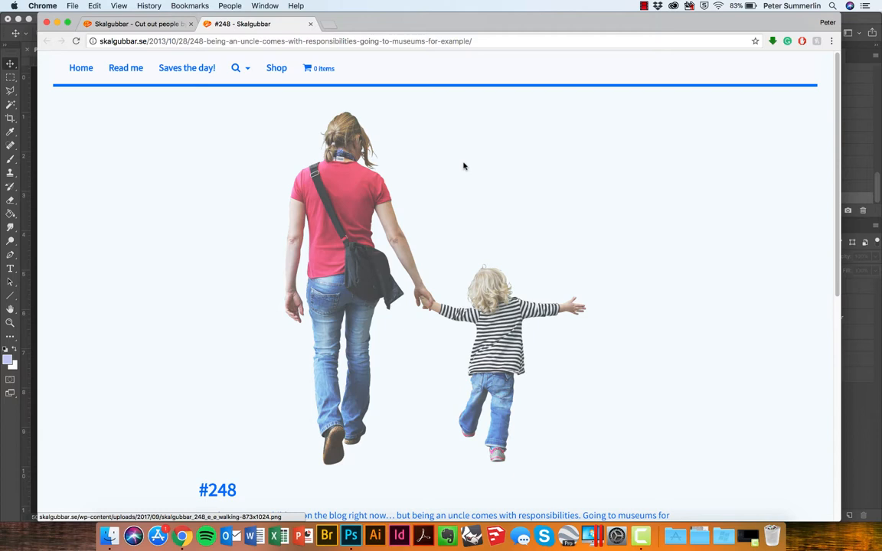
{"action": "mouse_move", "coordinate": [377, 225]}
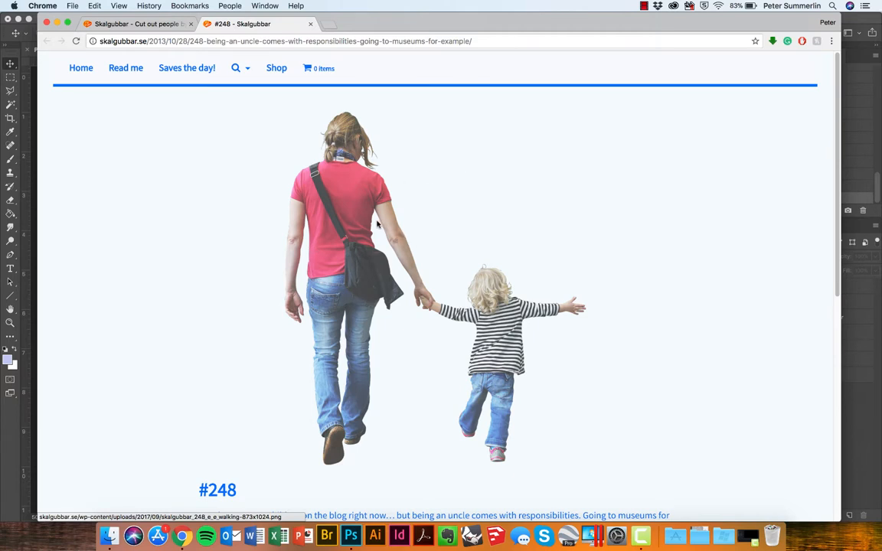
{"action": "mouse_move", "coordinate": [368, 219]}
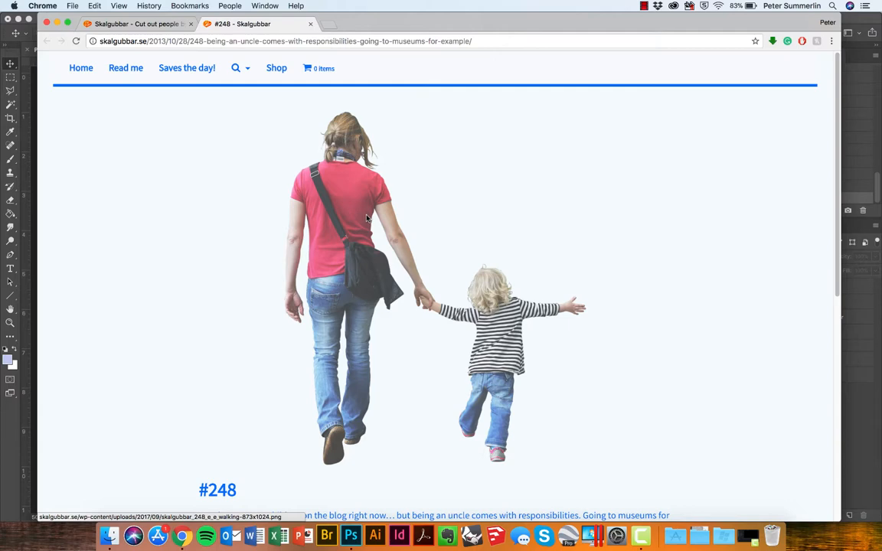
Save the walking woman-and-child image as a PNG into the People folder, then switch to Finder.
{"action": "right_click", "coordinate": [366, 218]}
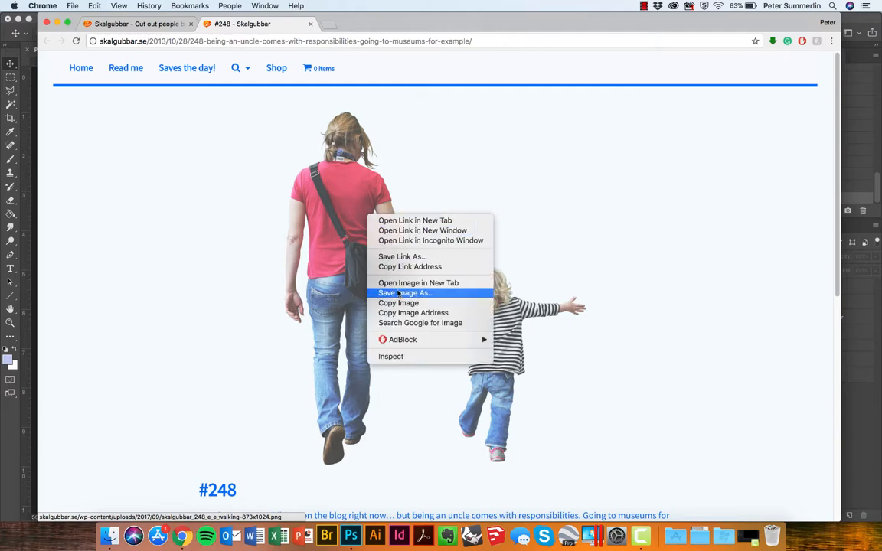
{"action": "left_click", "coordinate": [405, 293]}
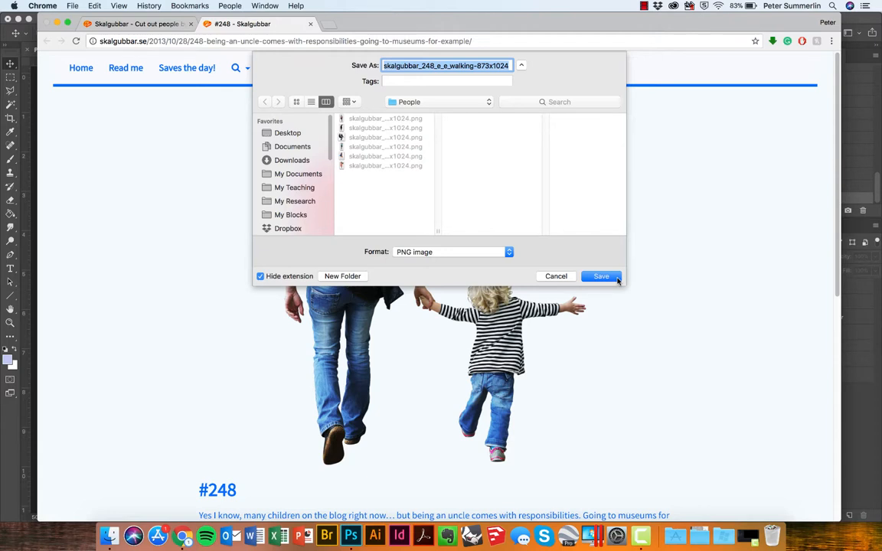
{"action": "left_click", "coordinate": [601, 277]}
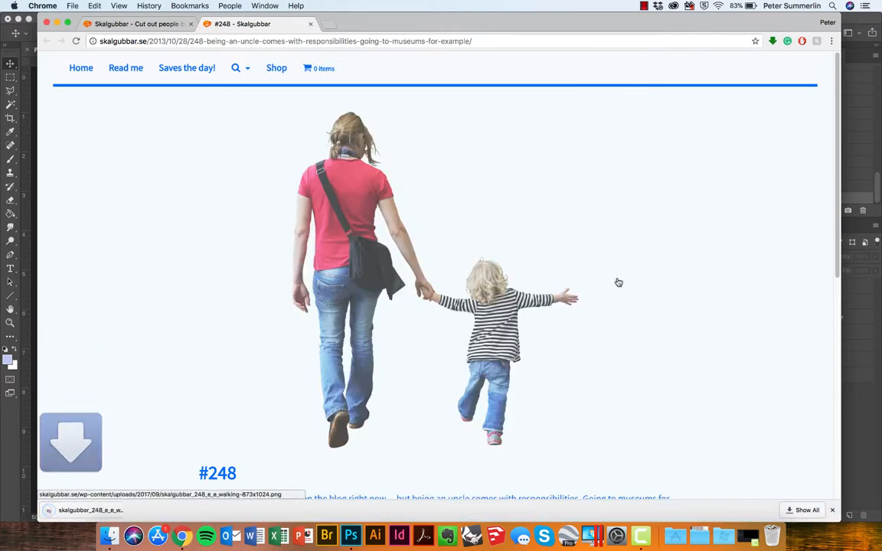
{"action": "left_click", "coordinate": [351, 535]}
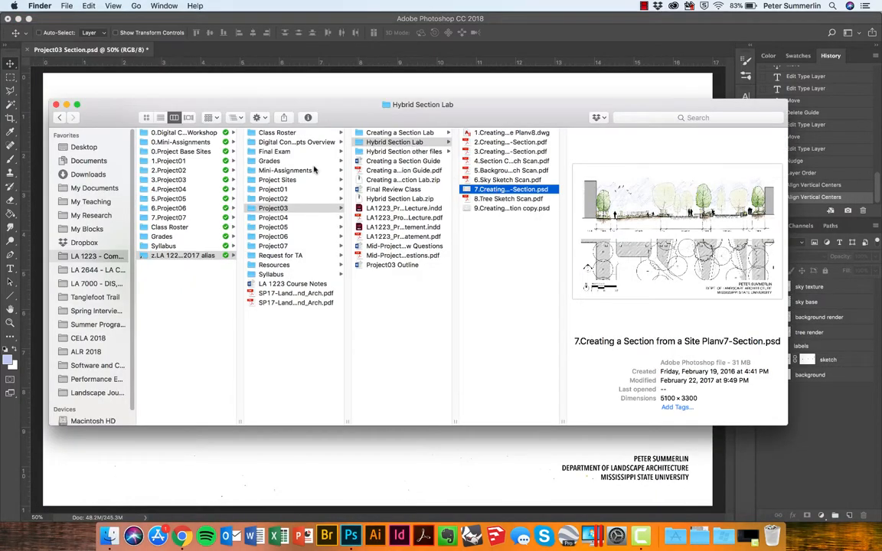
Navigate to 3.Project03 > Lab Files > People and bring up options on the walking PNG.
{"action": "left_click", "coordinate": [168, 180]}
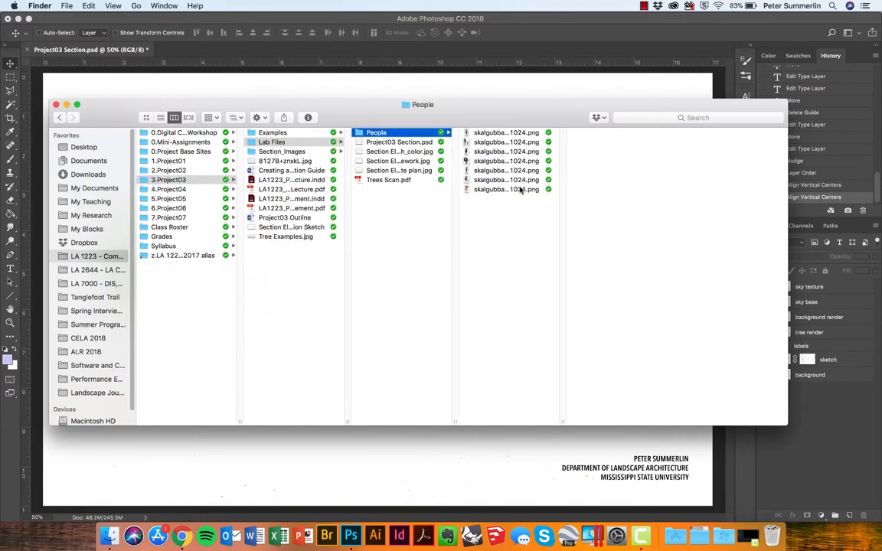
{"action": "right_click", "coordinate": [506, 142]}
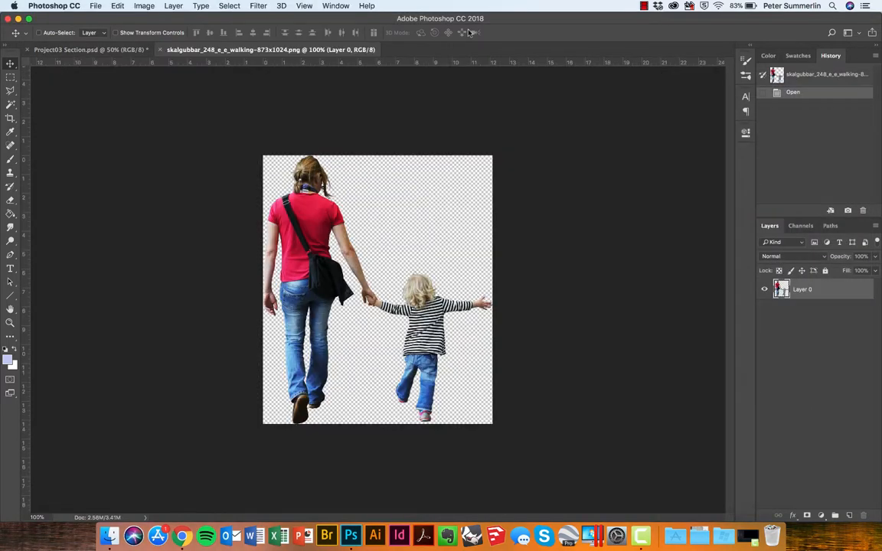
{"action": "mouse_move", "coordinate": [467, 32]}
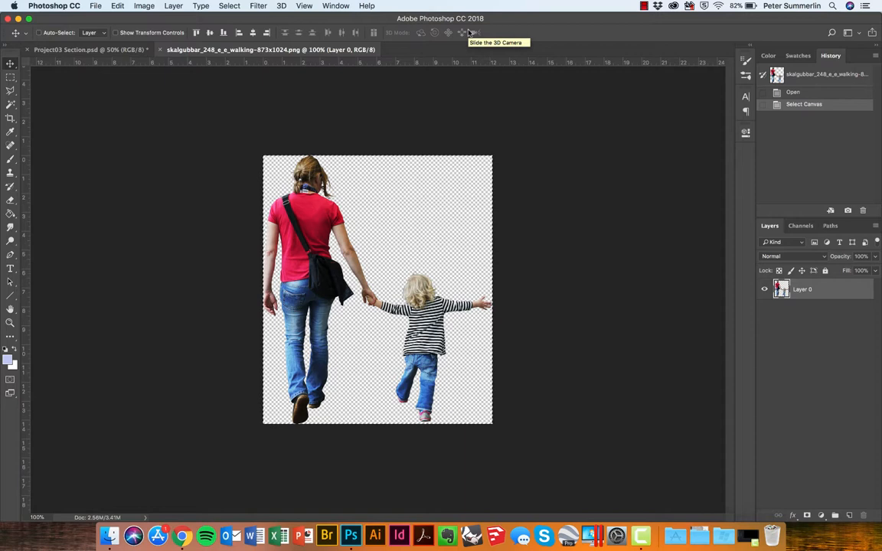
Select the whole woman-and-child cut-out and copy it for pasting into the section.
{"action": "left_click", "coordinate": [84, 49]}
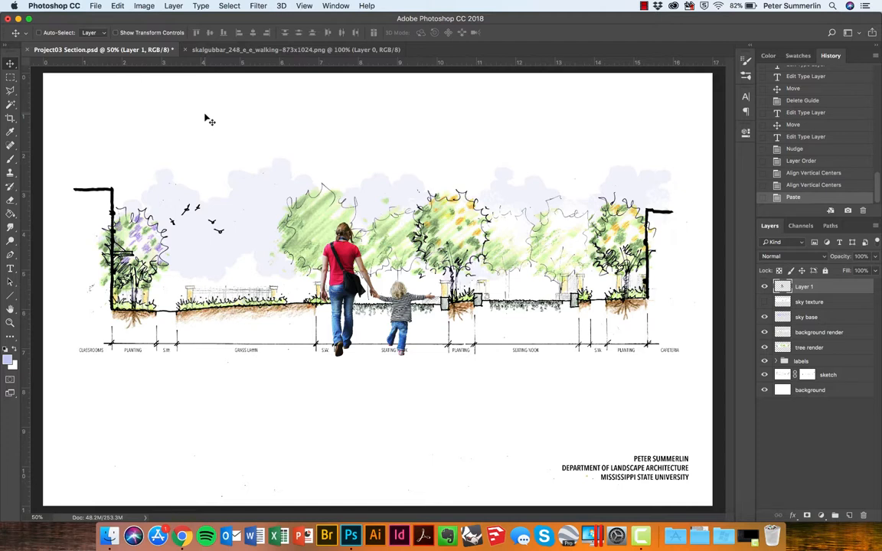
{"action": "mouse_move", "coordinate": [213, 172]}
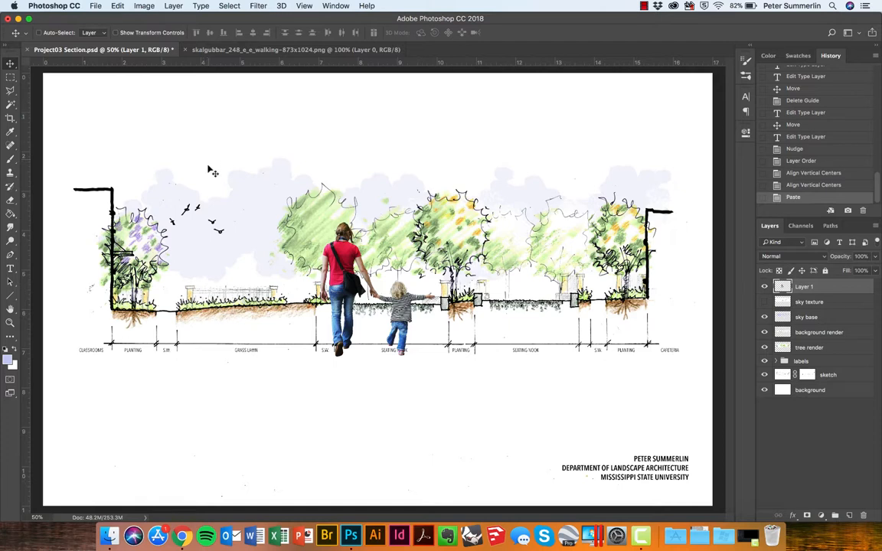
{"action": "mouse_move", "coordinate": [195, 297]}
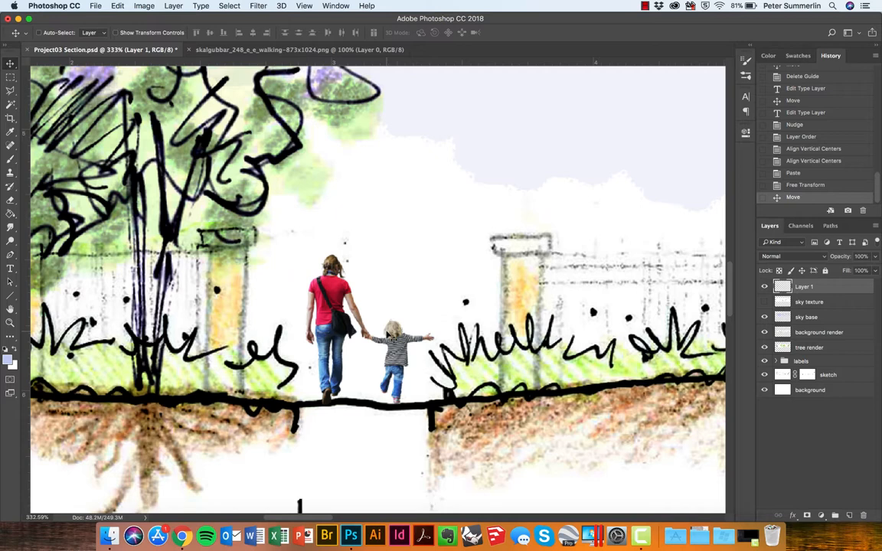
{"action": "mouse_move", "coordinate": [697, 355]}
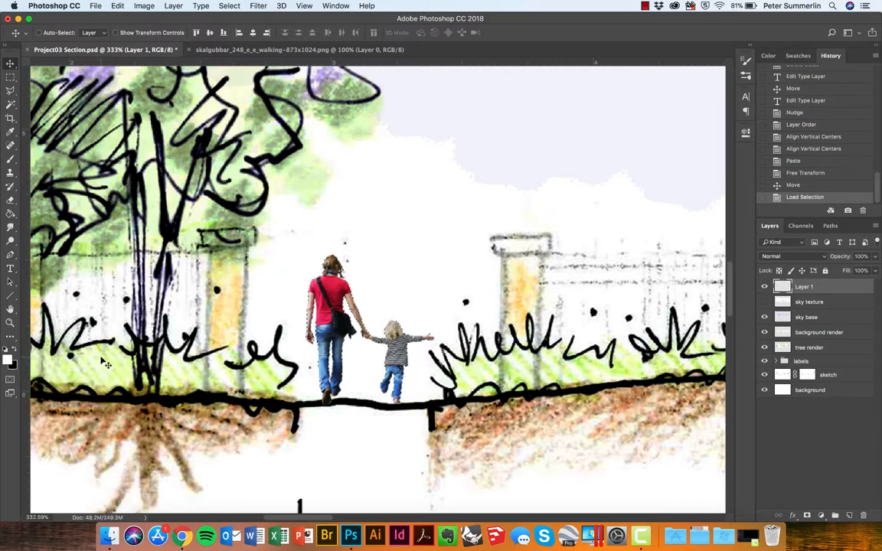
{"action": "mouse_move", "coordinate": [412, 274]}
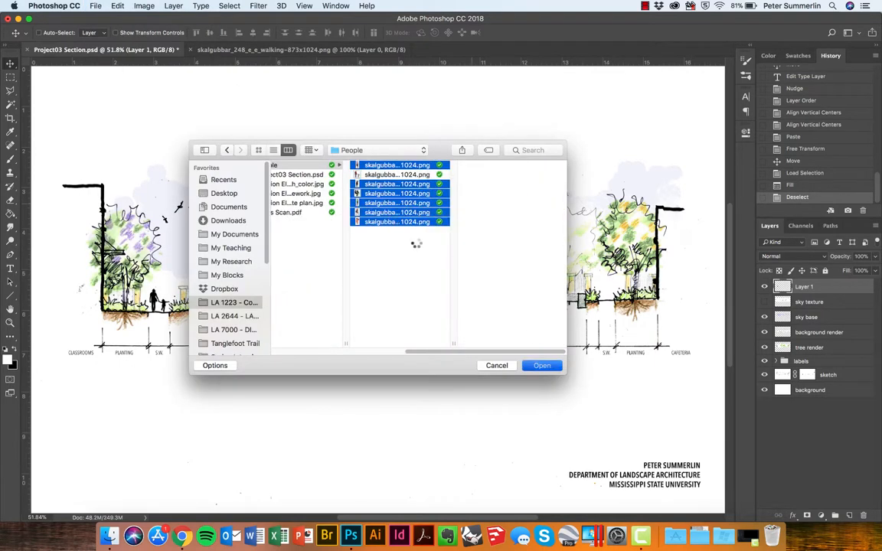
Open the selected Skalgubbar people PNGs, including the woman eating tacos, as separate documents.
{"action": "left_click", "coordinate": [543, 365]}
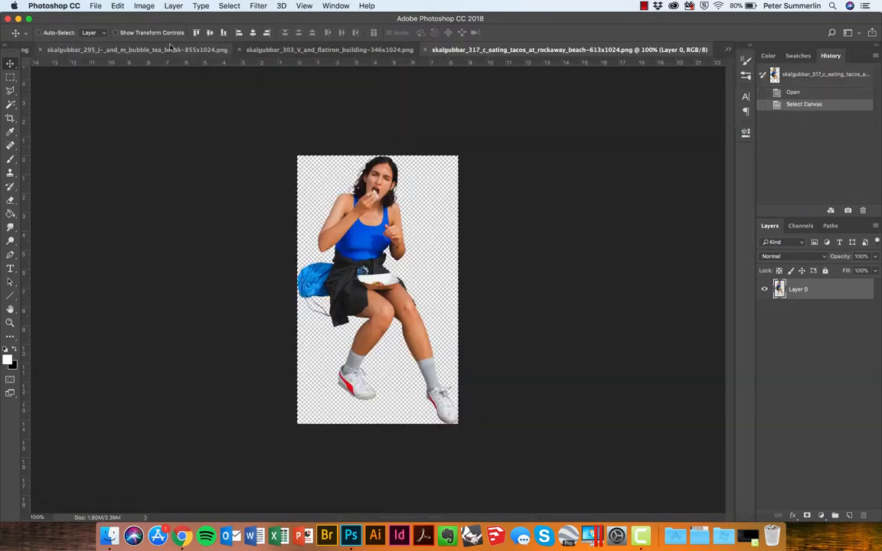